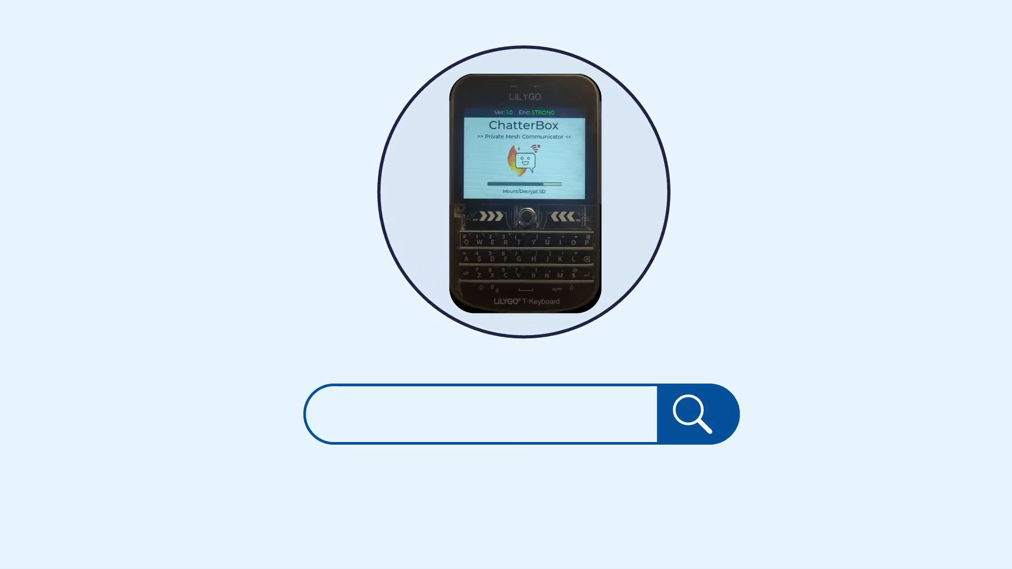
pyautogui.write('https://chatters.io')
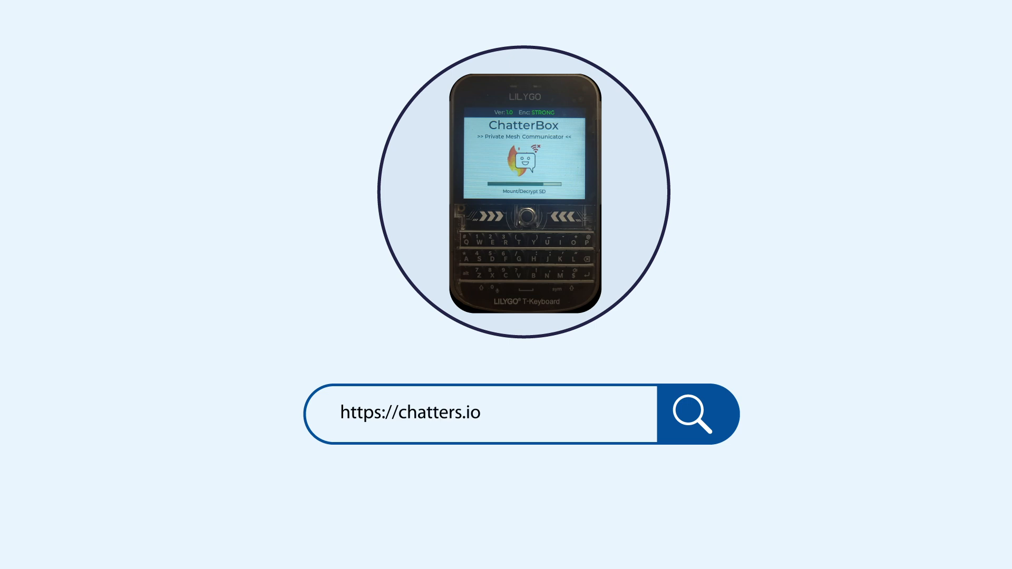